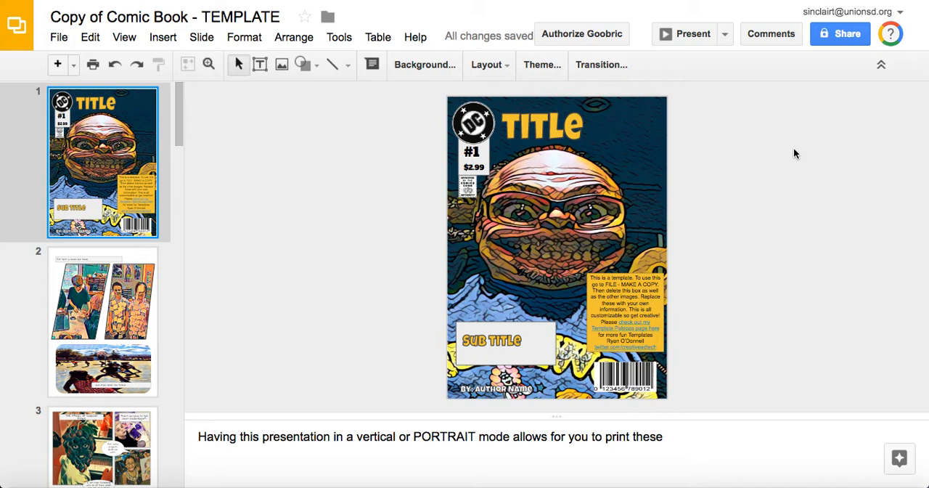
pyautogui.moveTo(395, 293)
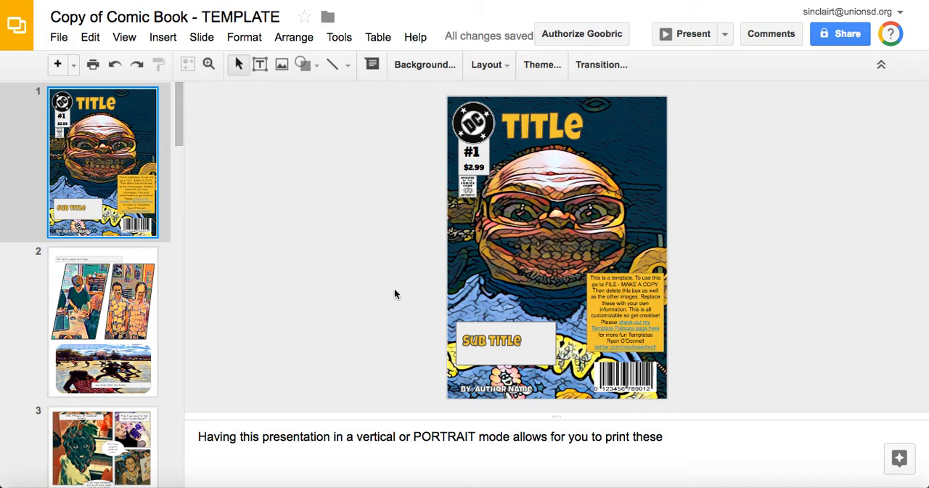
pyautogui.moveTo(180, 287)
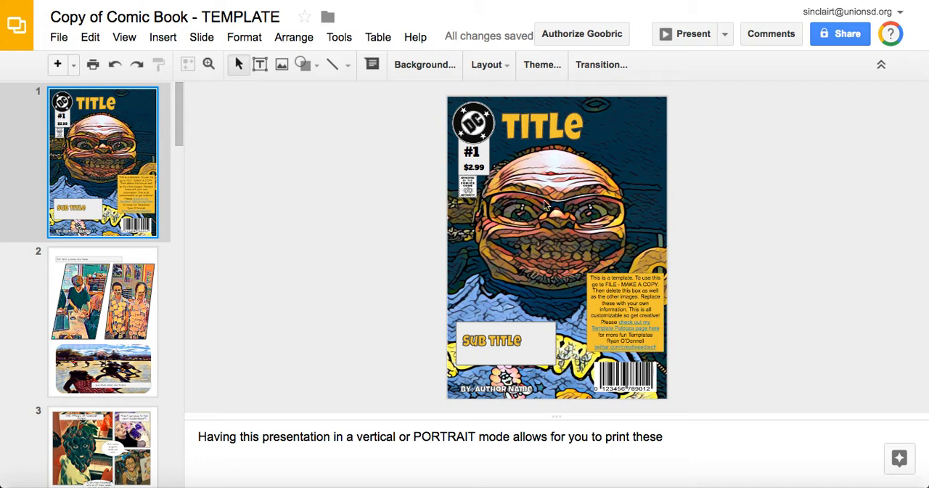
pyautogui.moveTo(580, 218)
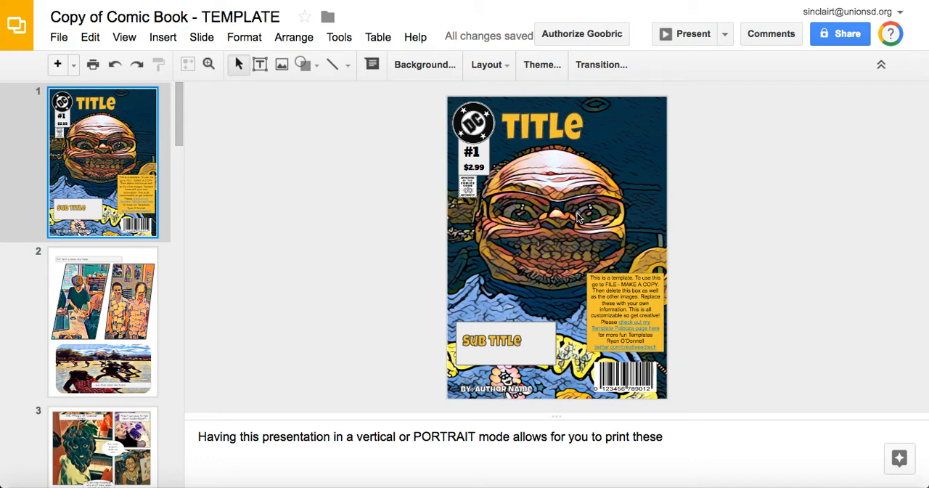
pyautogui.moveTo(530, 172)
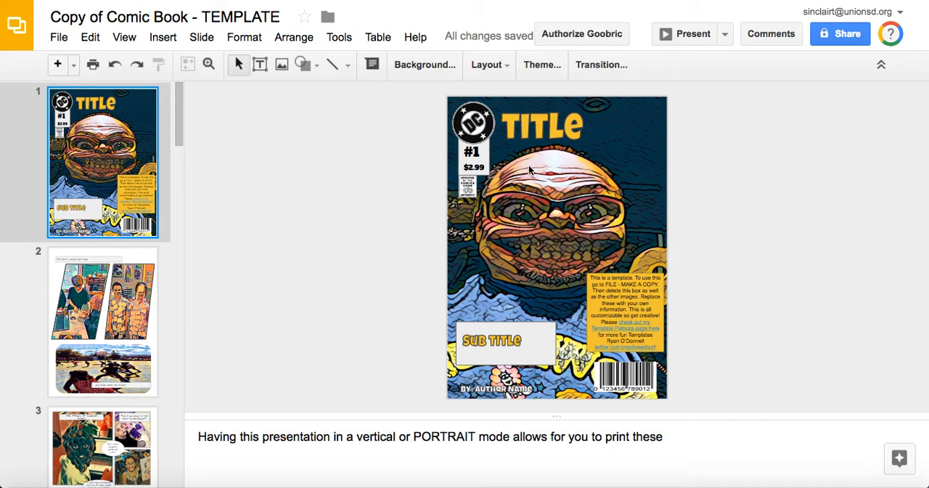
pyautogui.moveTo(424, 73)
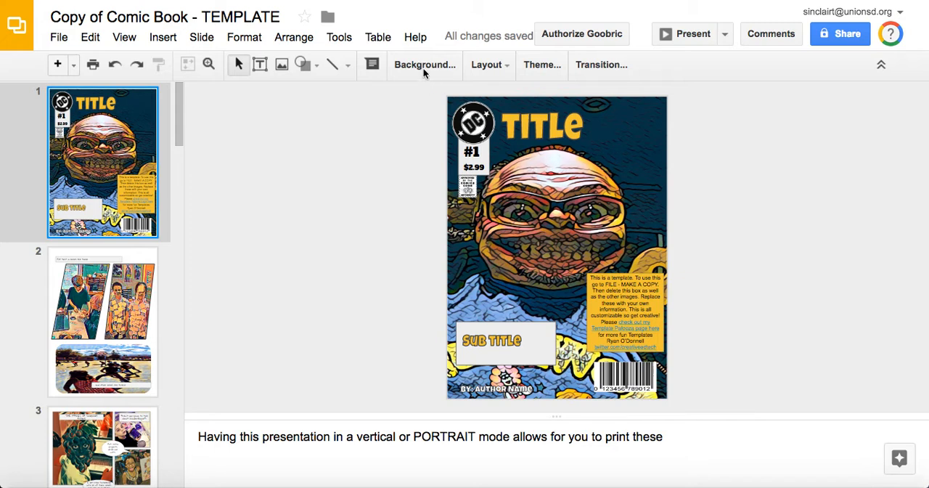
# Give the cover slide a new background image chosen through the background browser
pyautogui.click(424, 64)
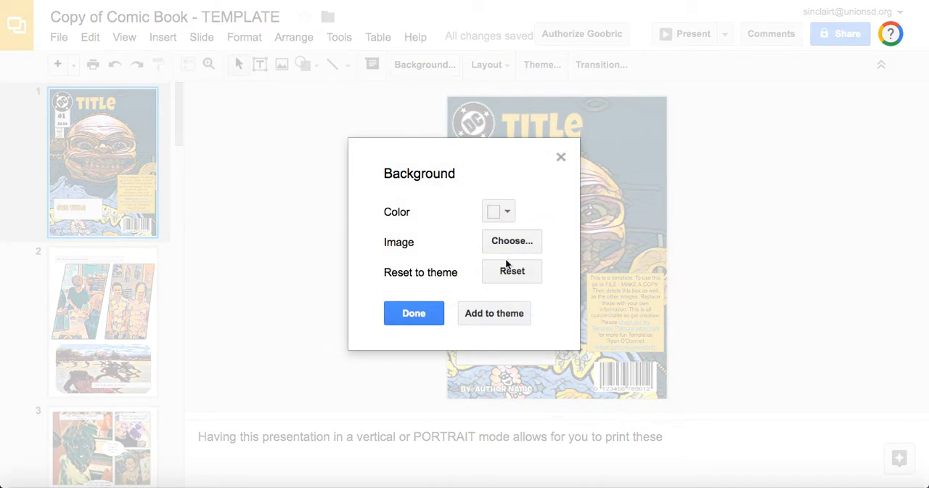
pyautogui.click(511, 241)
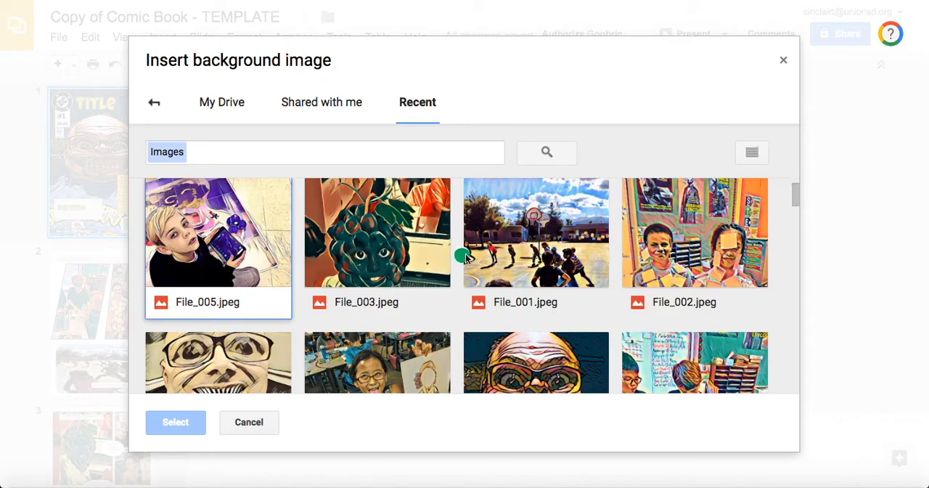
pyautogui.scroll(-3)
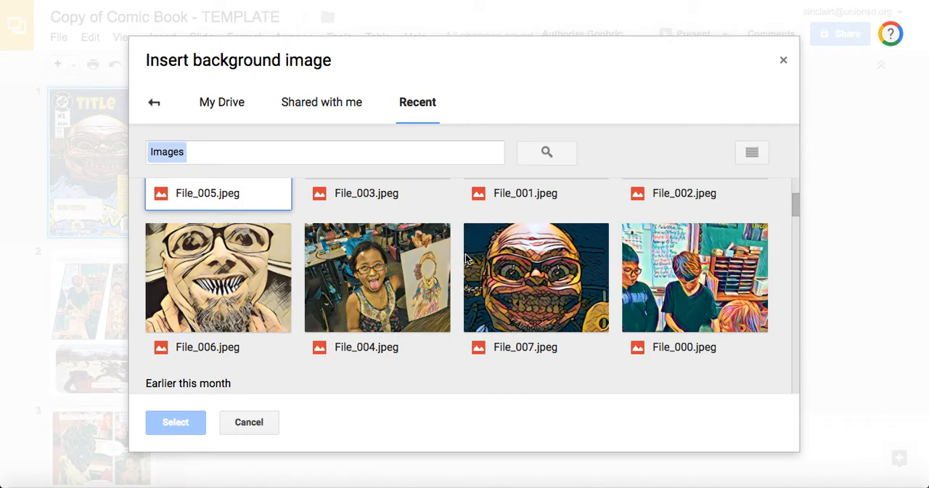
pyautogui.scroll(-3)
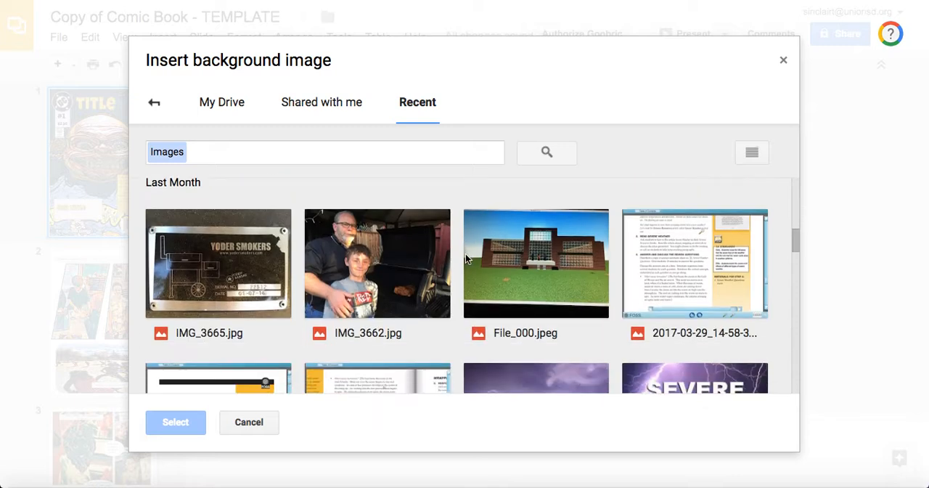
pyautogui.scroll(3)
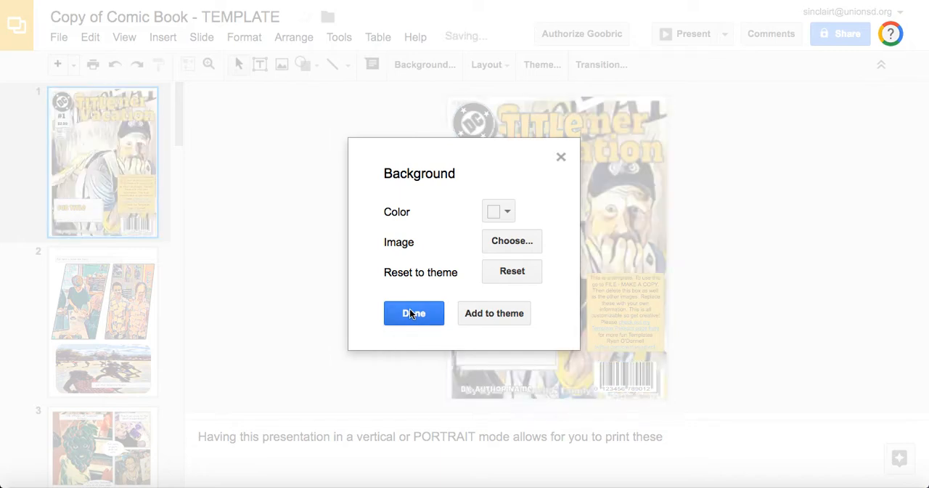
pyautogui.click(414, 314)
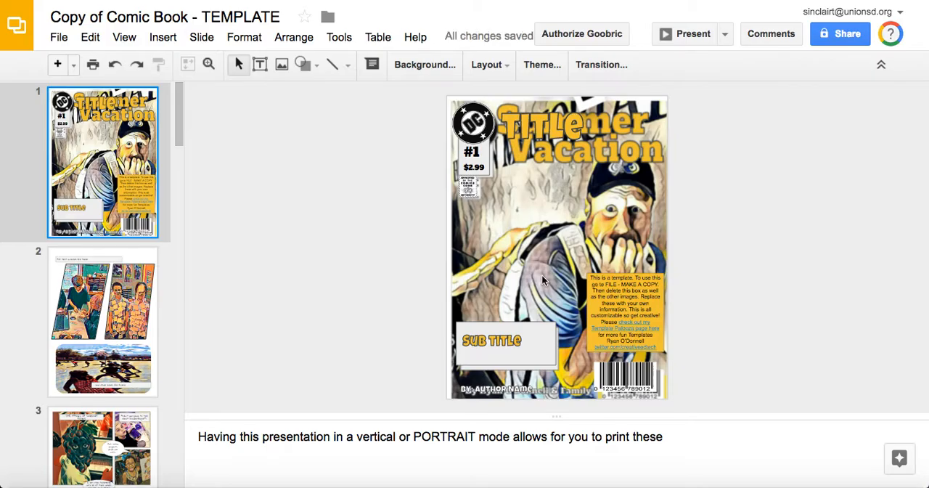
pyautogui.moveTo(134, 87)
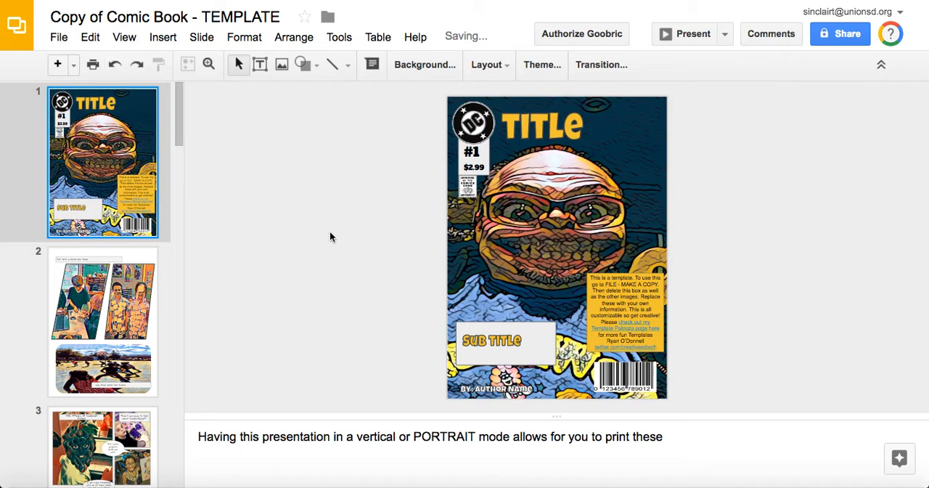
# Review the cover's TITLE, author line and DC logo, the extra logos/barcodes slide, and begin the cover's speaker notes
pyautogui.click(103, 323)
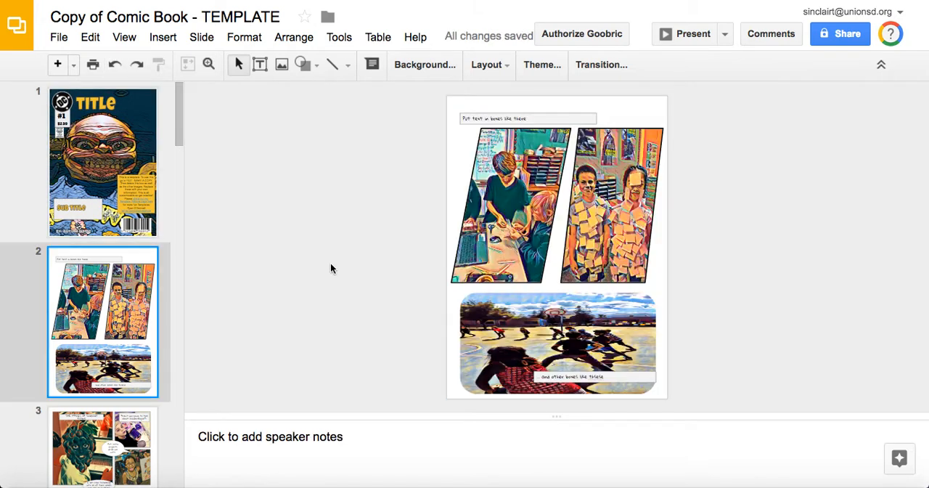
pyautogui.click(101, 161)
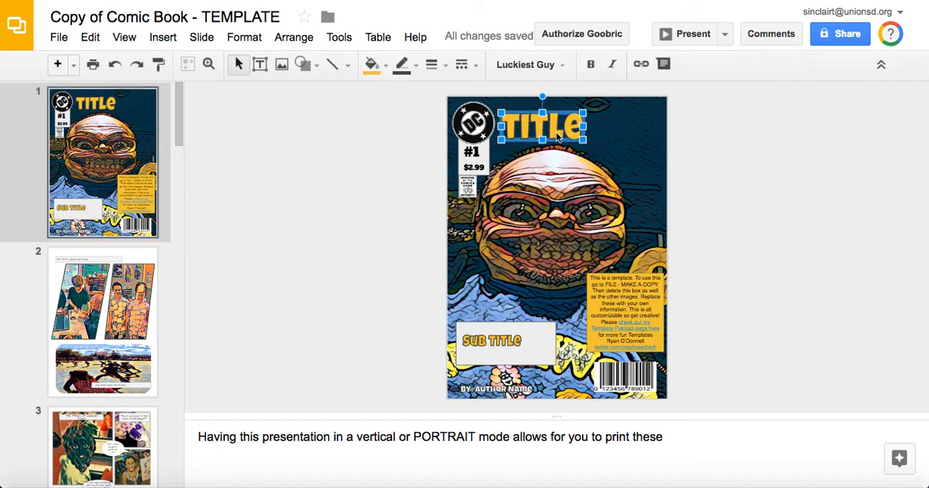
pyautogui.click(492, 342)
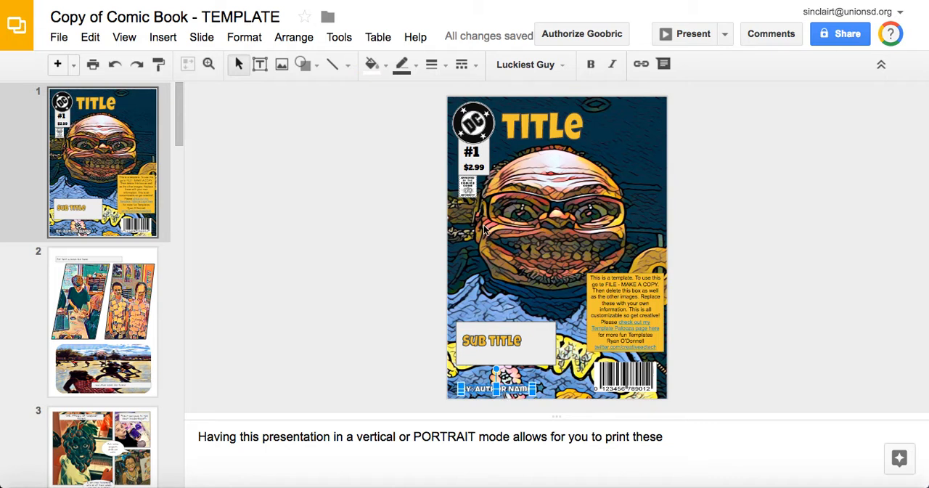
pyautogui.click(473, 123)
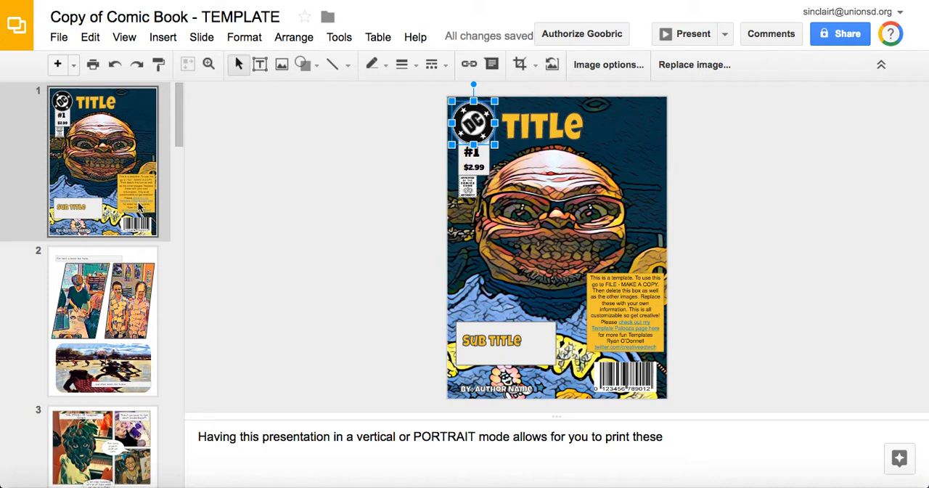
pyautogui.scroll(-3)
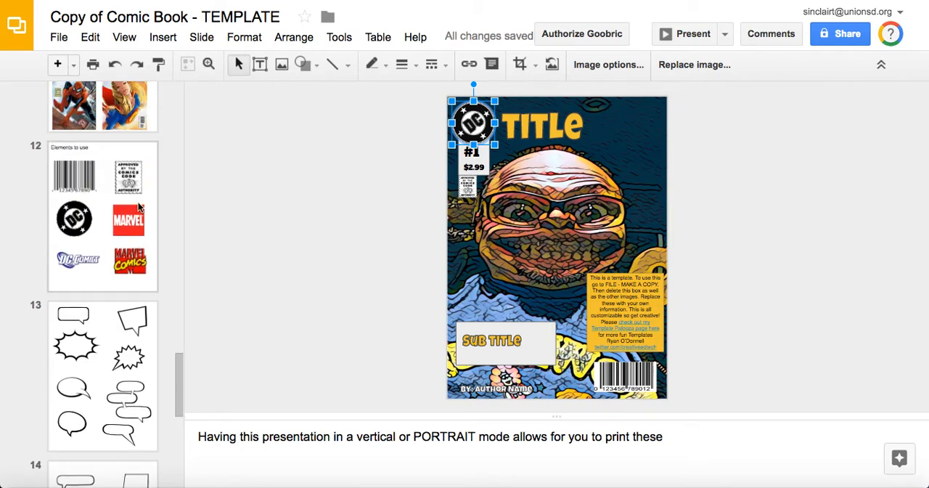
pyautogui.click(101, 215)
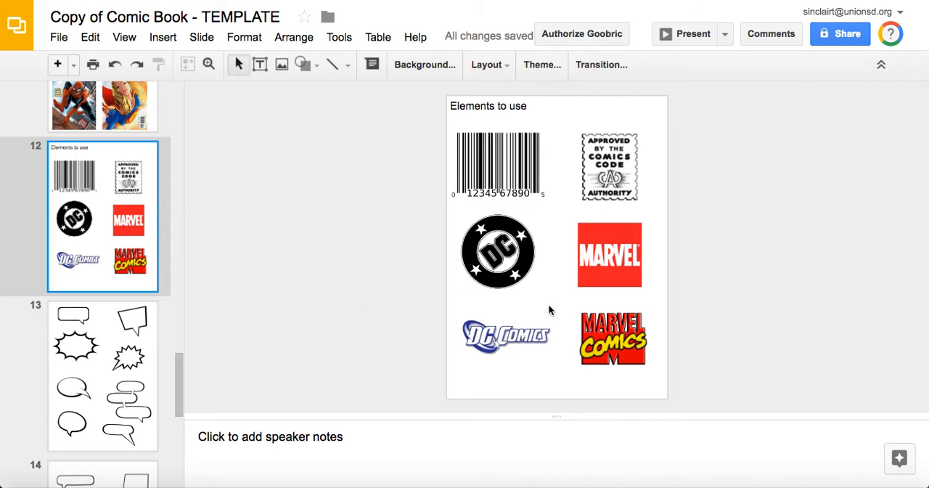
pyautogui.moveTo(610, 363)
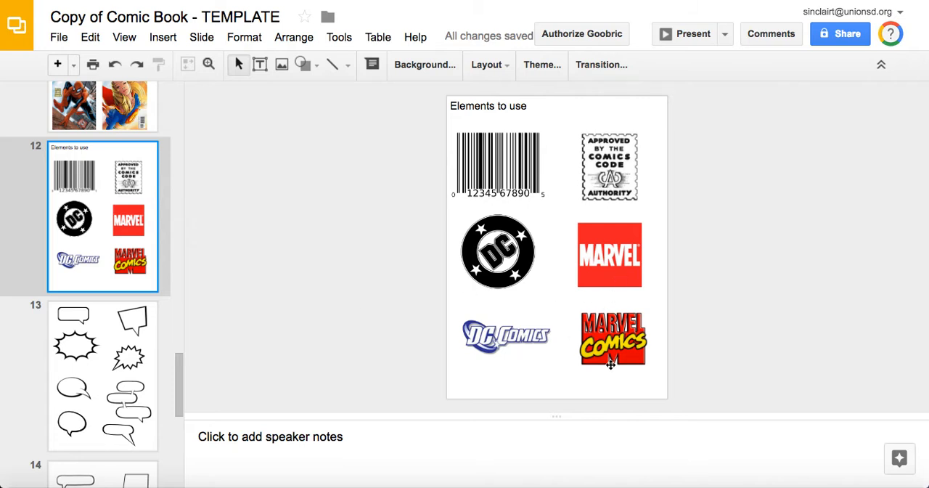
pyautogui.moveTo(148, 287)
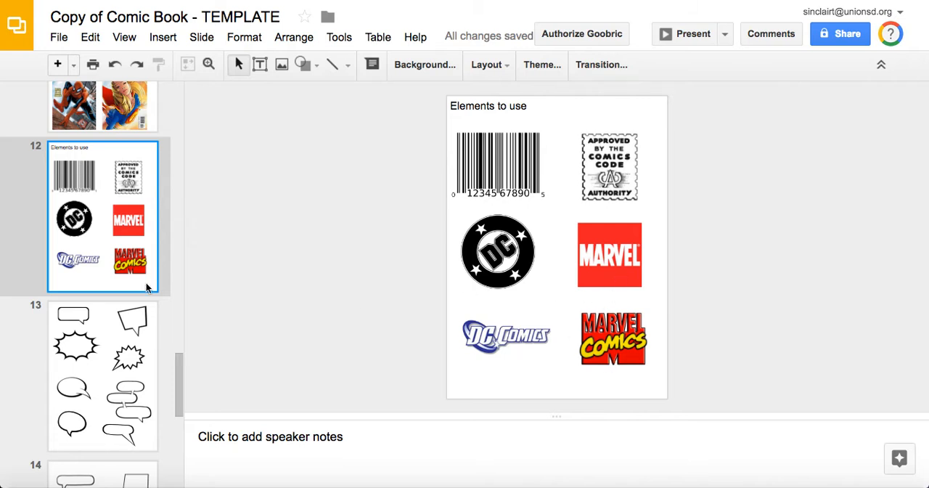
pyautogui.scroll(3)
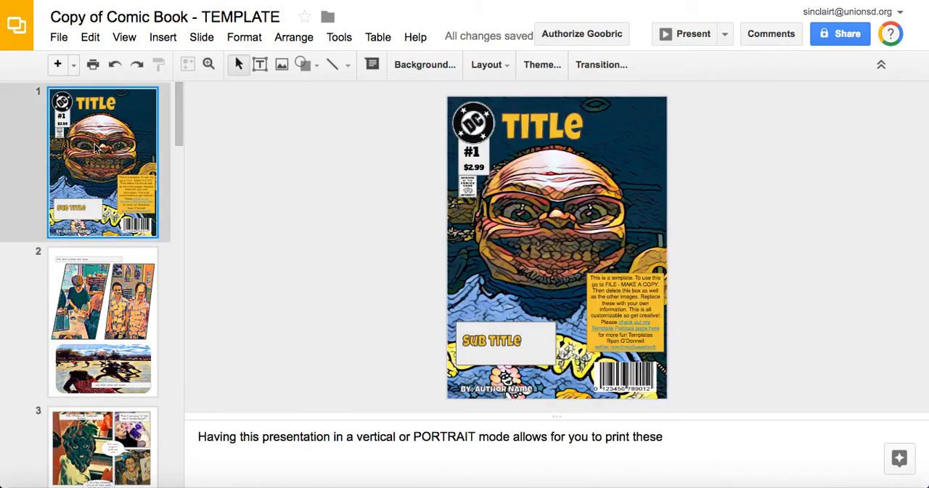
pyautogui.click(626, 312)
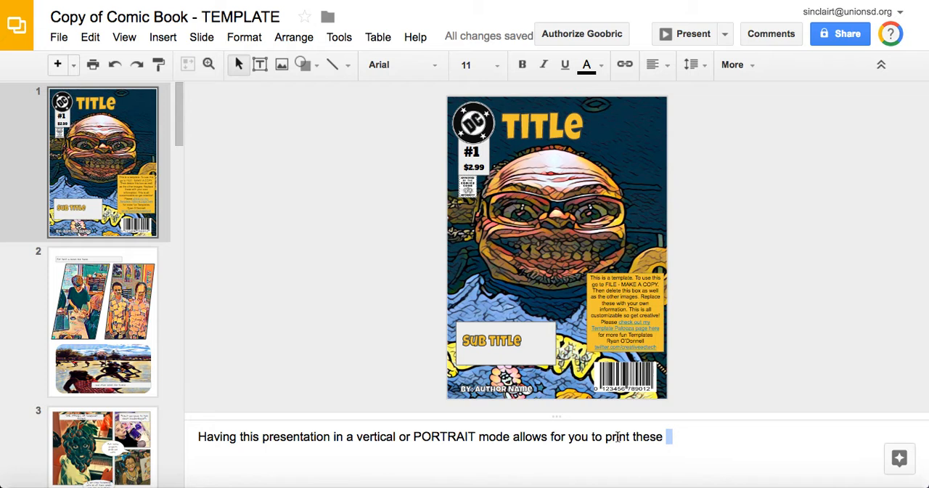
pyautogui.moveTo(211, 348)
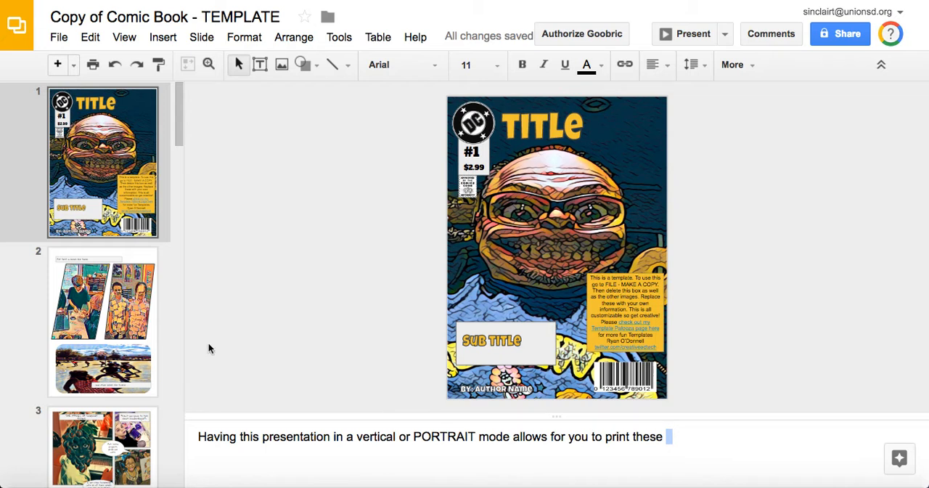
pyautogui.moveTo(100, 323)
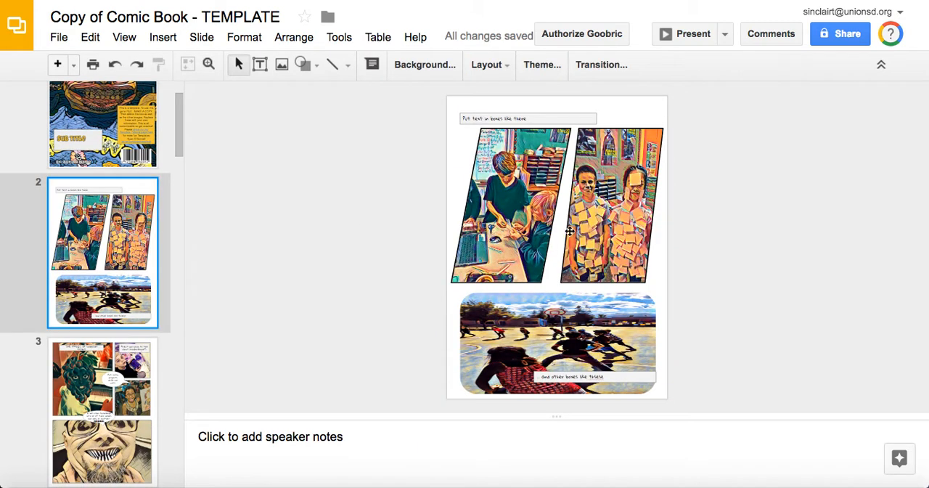
pyautogui.moveTo(500, 200)
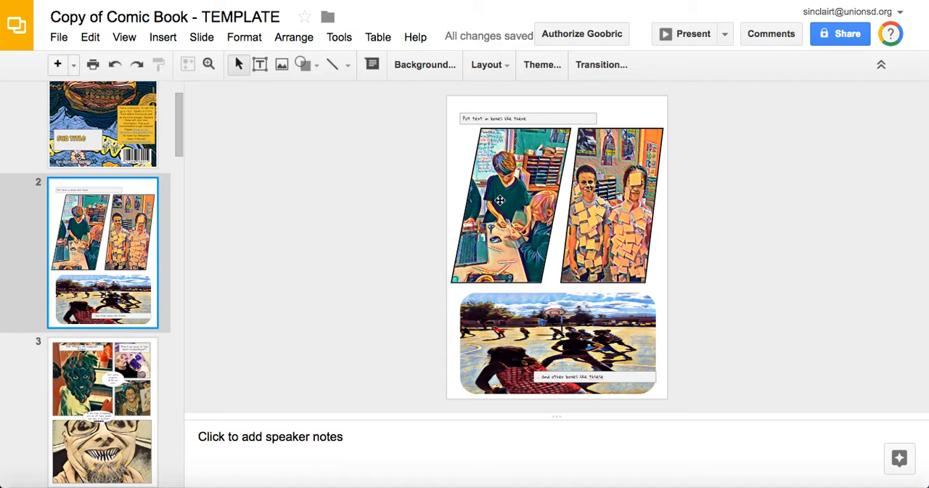
pyautogui.moveTo(592, 215)
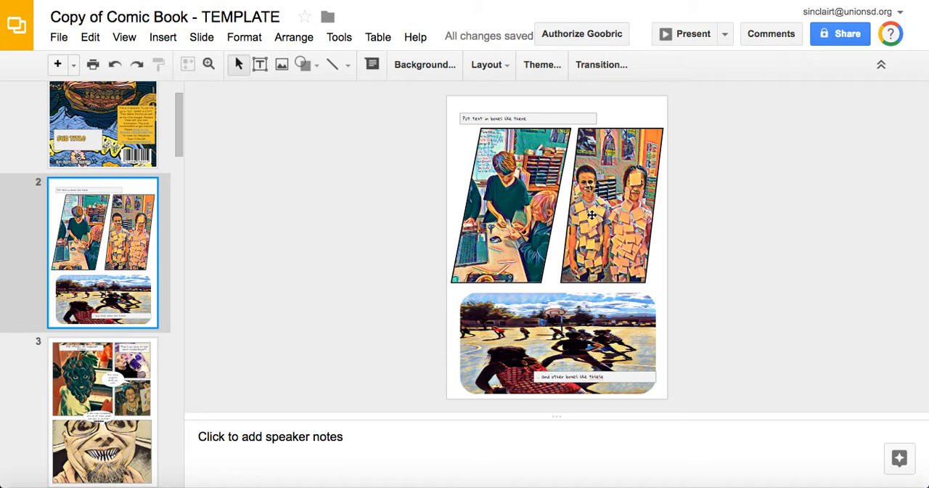
pyautogui.moveTo(538, 186)
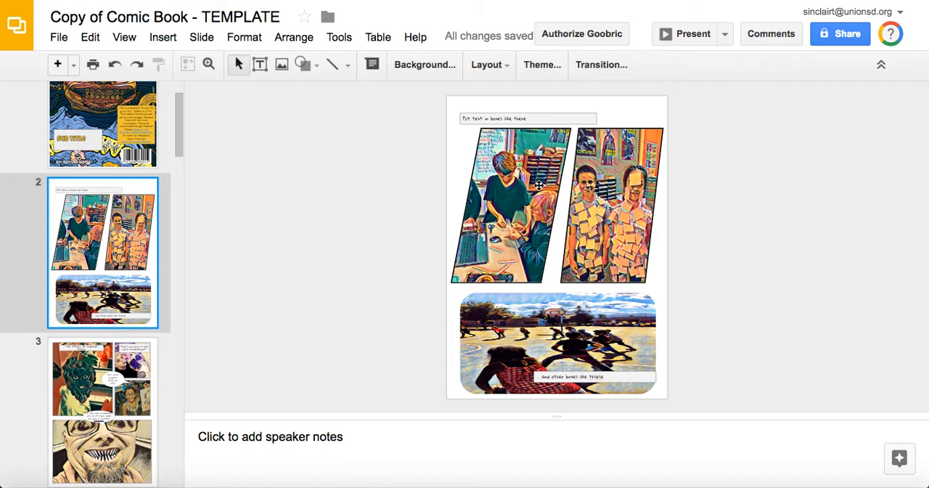
pyautogui.moveTo(509, 180)
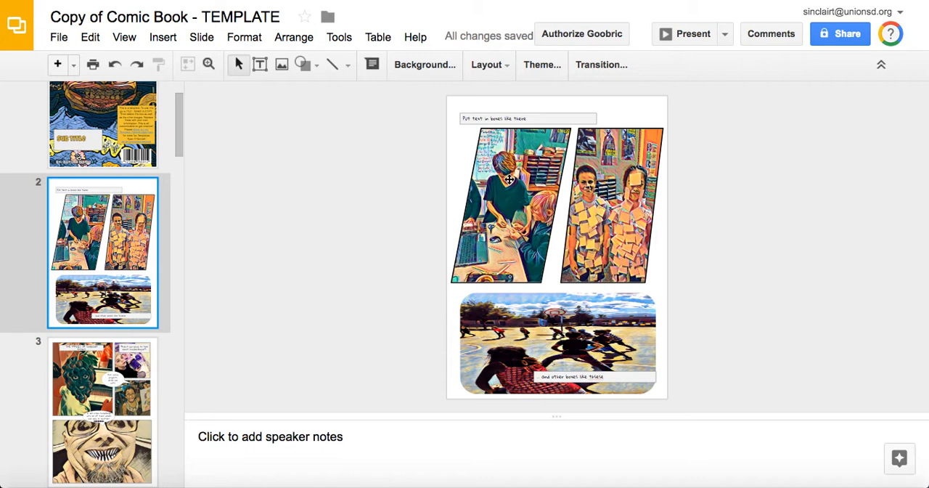
pyautogui.moveTo(494, 173)
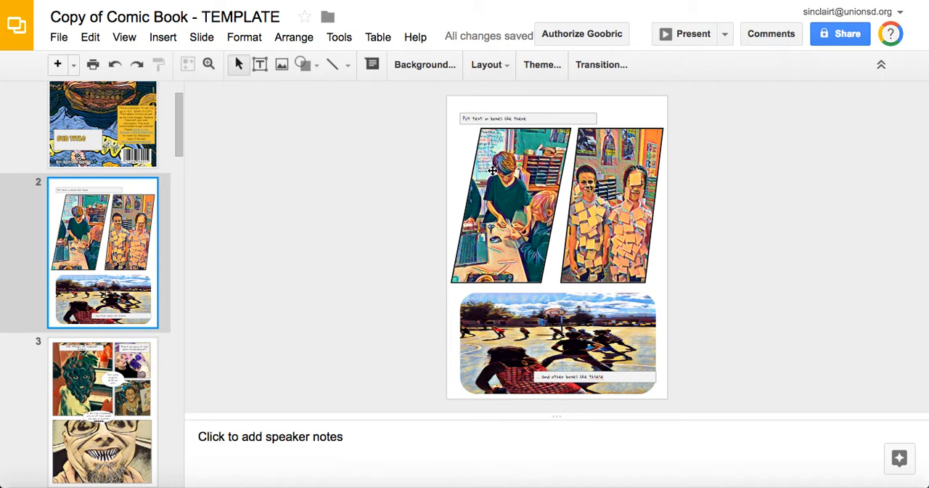
# Mask slide 2's left slanted photo into an oval with a thicker green border
pyautogui.click(508, 203)
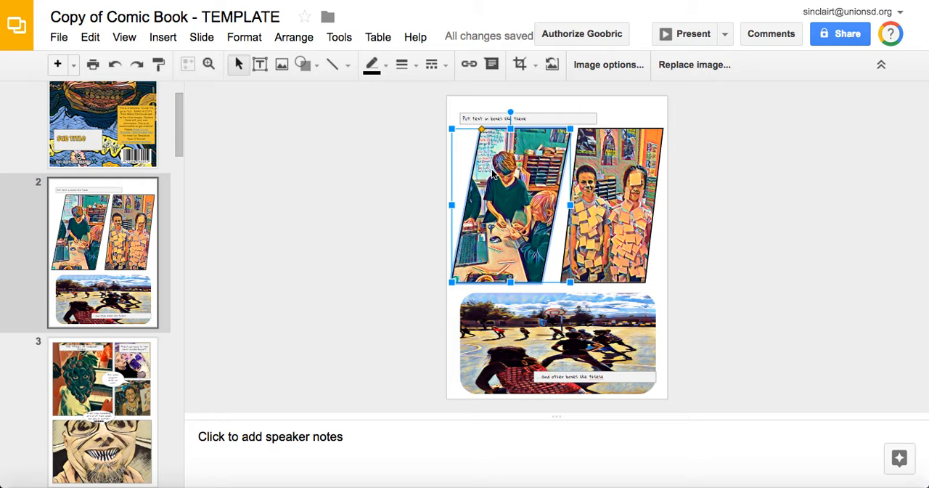
pyautogui.moveTo(540, 107)
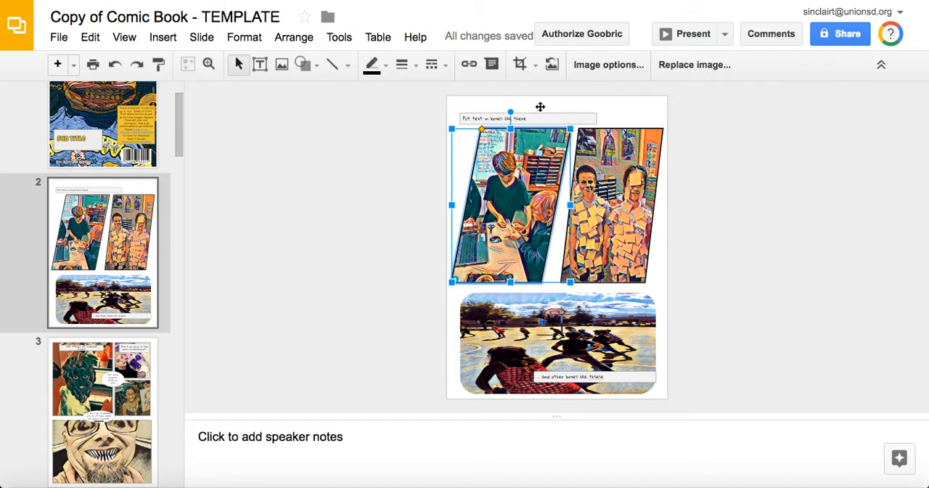
pyautogui.moveTo(520, 64)
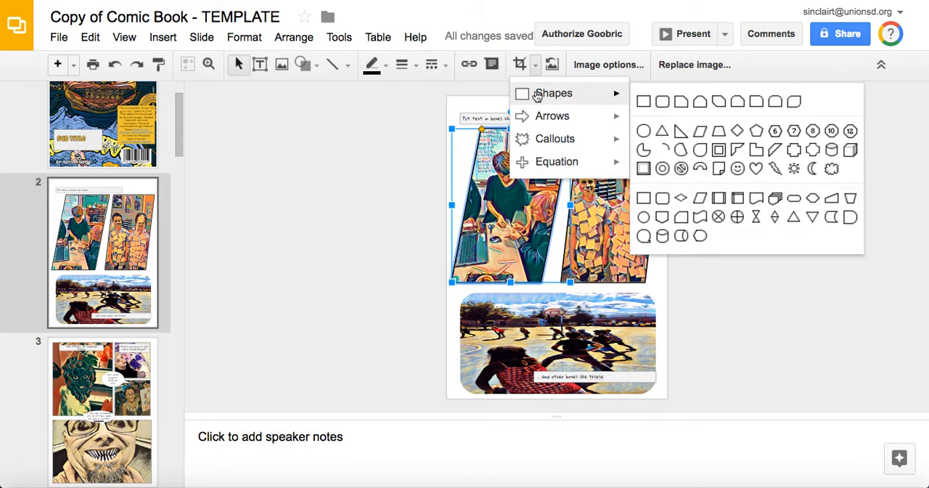
pyautogui.click(662, 131)
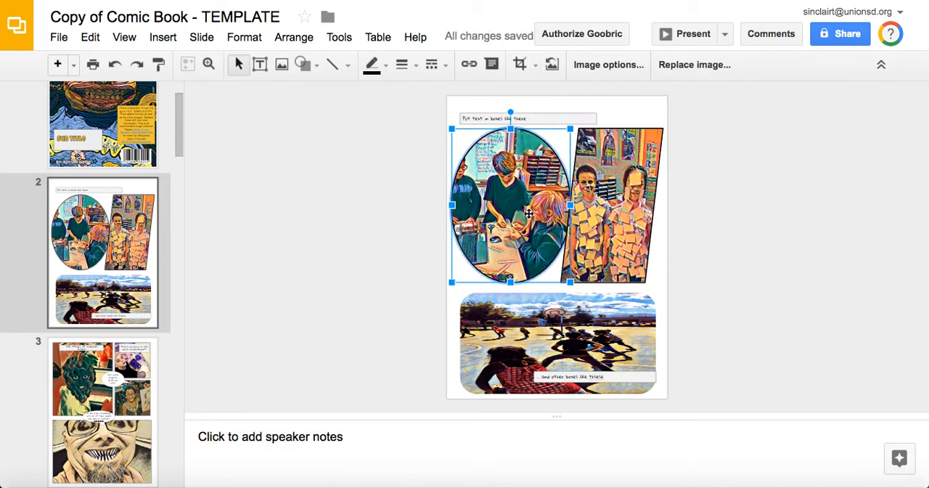
pyautogui.moveTo(400, 63)
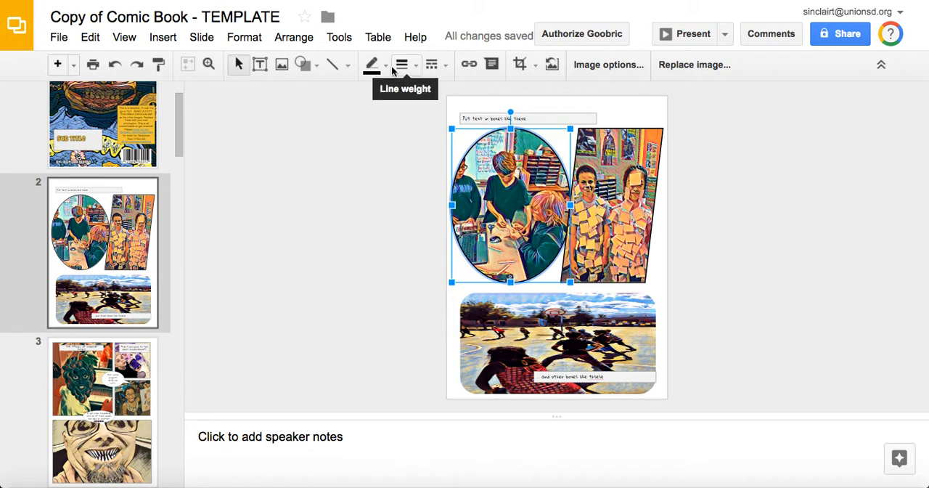
pyautogui.click(372, 64)
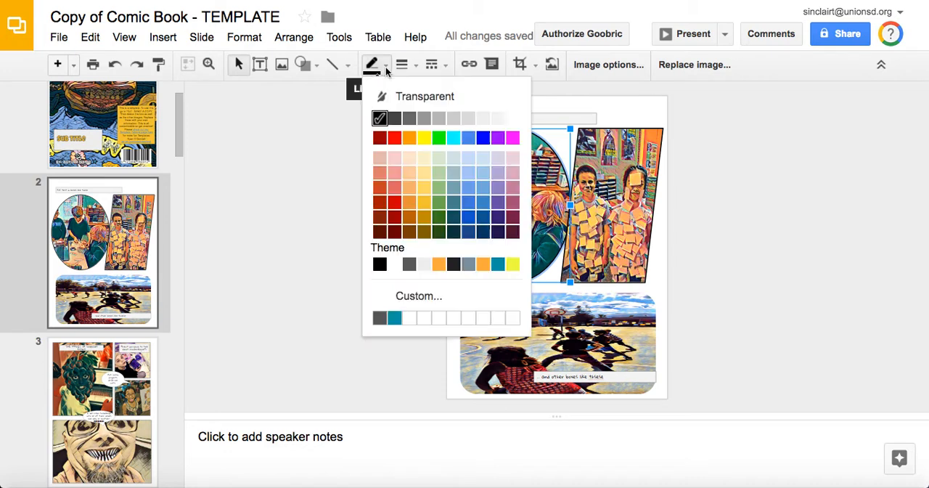
pyautogui.moveTo(438, 131)
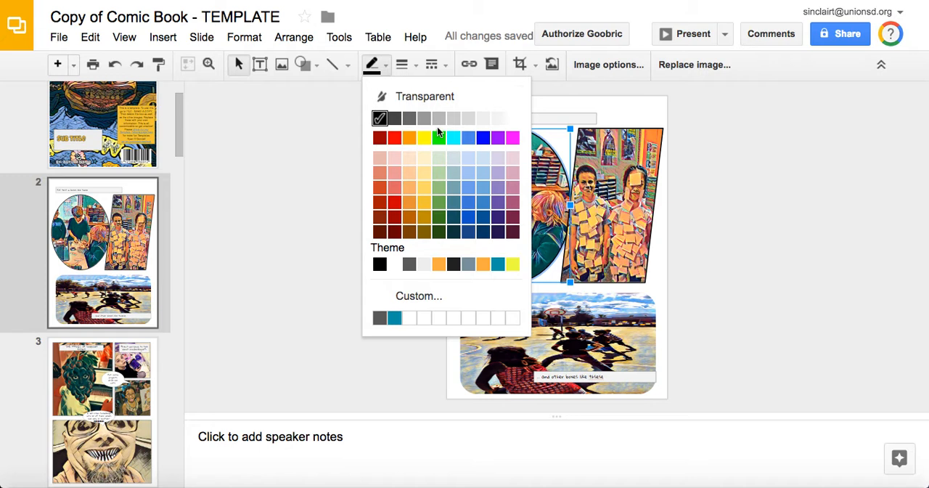
pyautogui.click(438, 136)
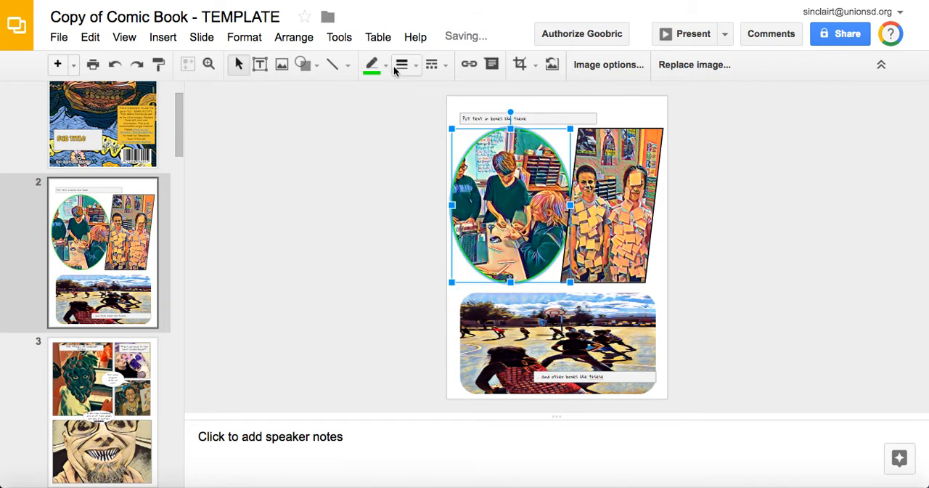
pyautogui.click(372, 64)
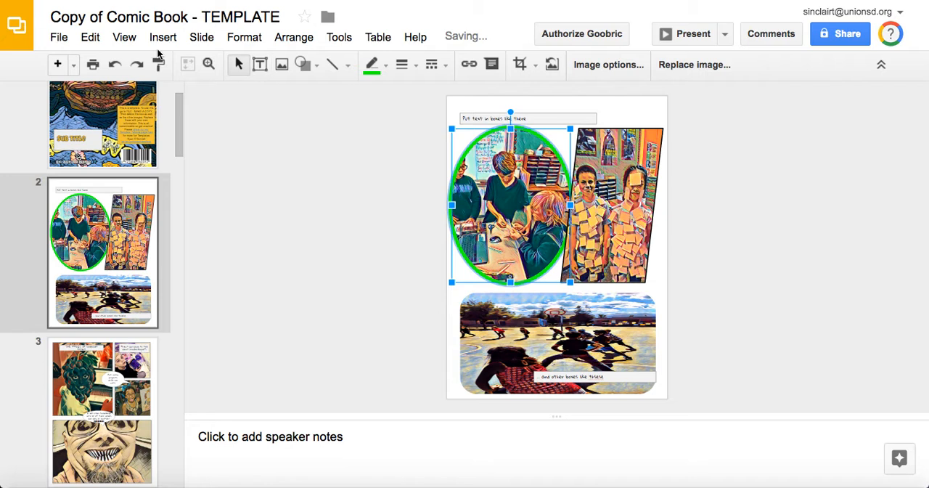
pyautogui.click(114, 64)
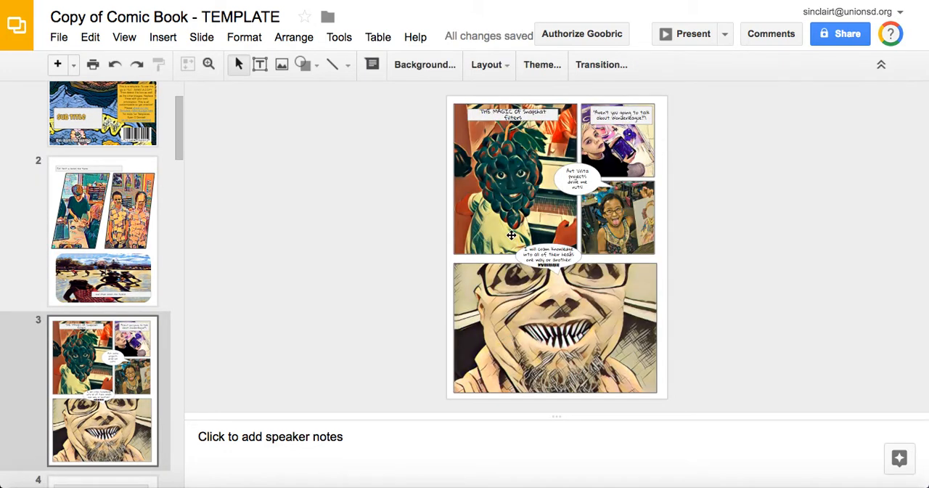
# Select slide 3's monster panel picture, then its lower speech bubble text
pyautogui.click(511, 177)
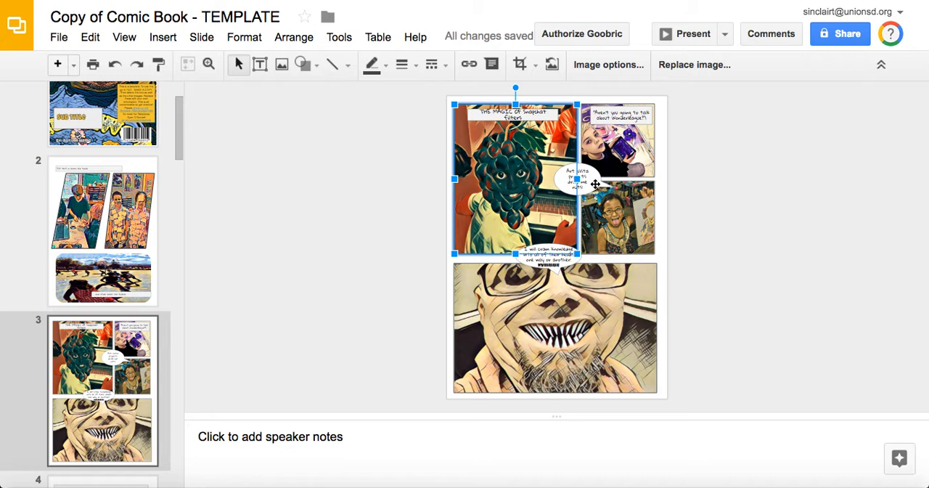
pyautogui.click(577, 181)
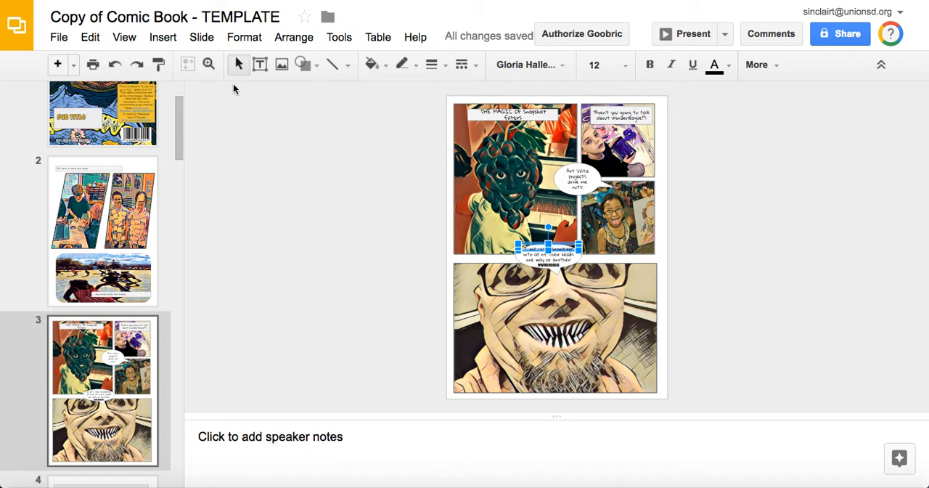
pyautogui.moveTo(210, 64)
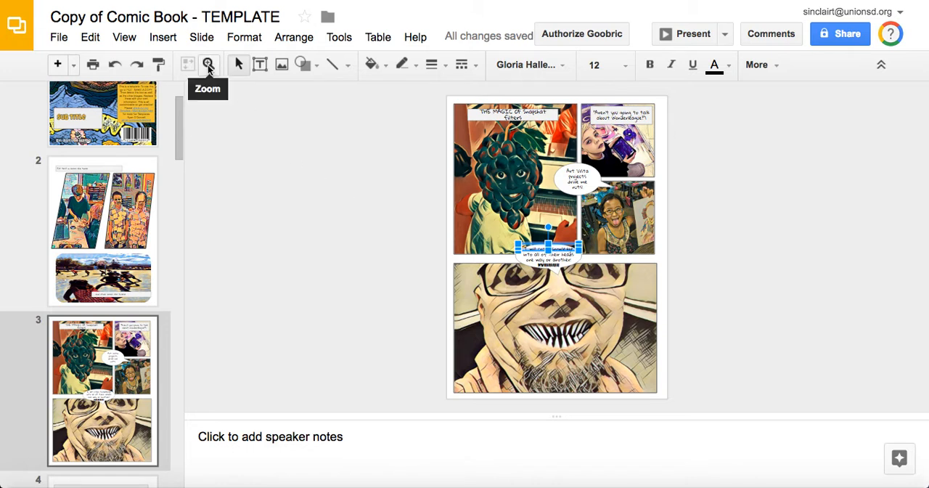
# Magnify slide 3 around the bottom panel's lower speech bubble so its text is readable
pyautogui.click(209, 64)
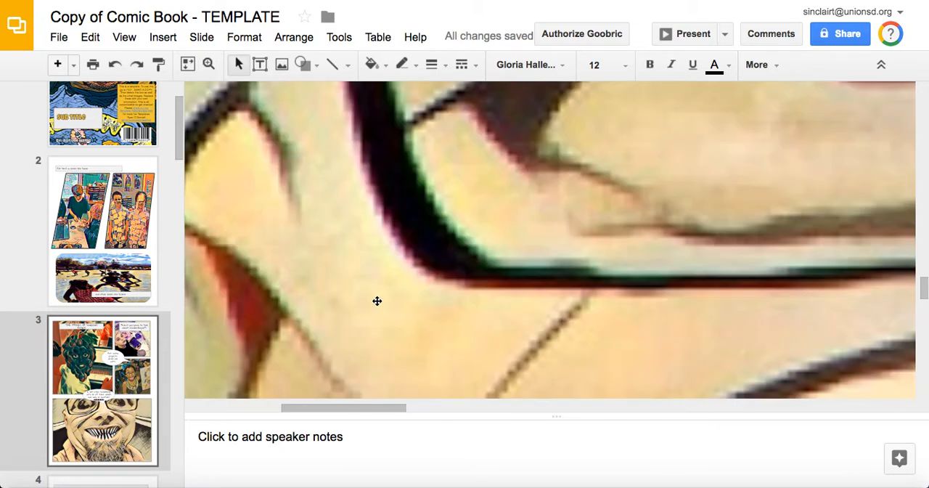
pyautogui.click(187, 64)
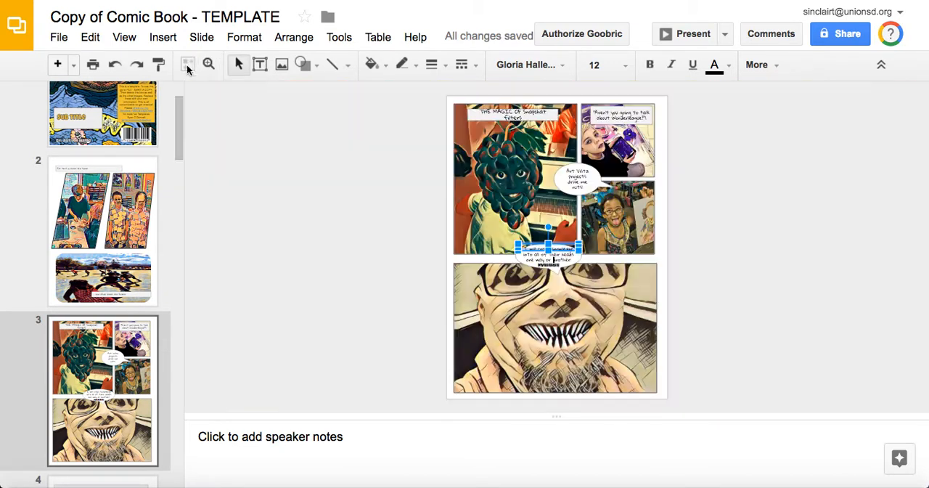
pyautogui.click(555, 328)
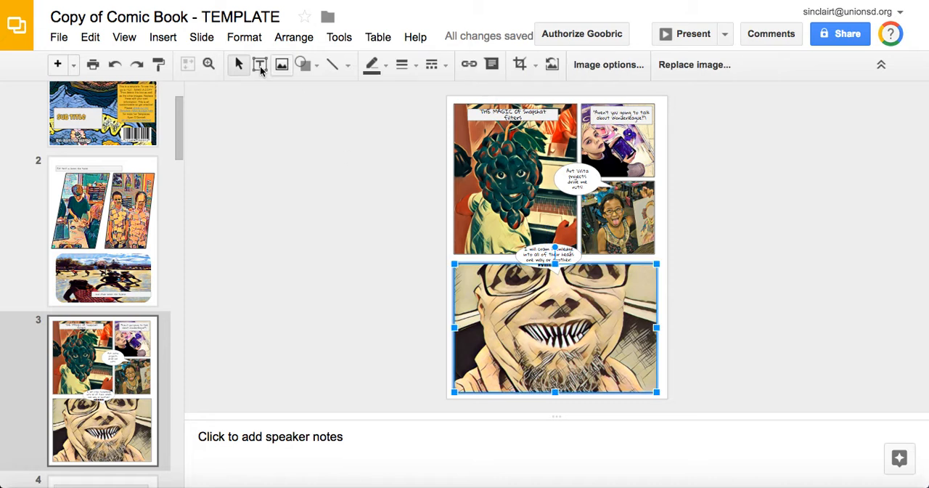
pyautogui.click(209, 64)
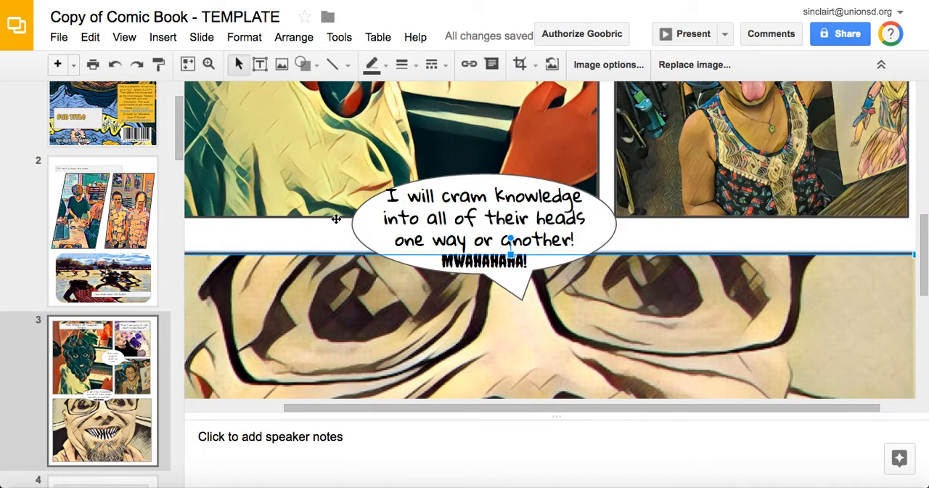
# Edit the lower speech bubble and set the MWAHAHAHA! line in the Creepster font
pyautogui.click(484, 217)
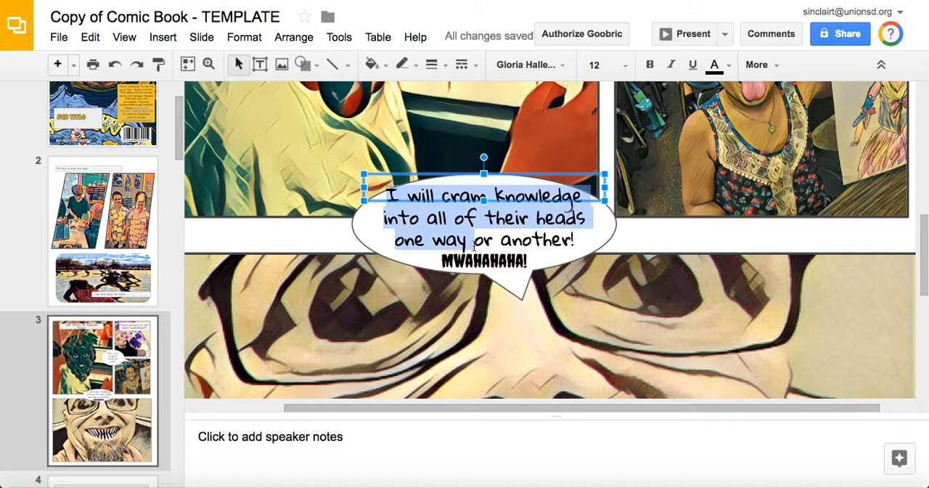
pyautogui.click(528, 64)
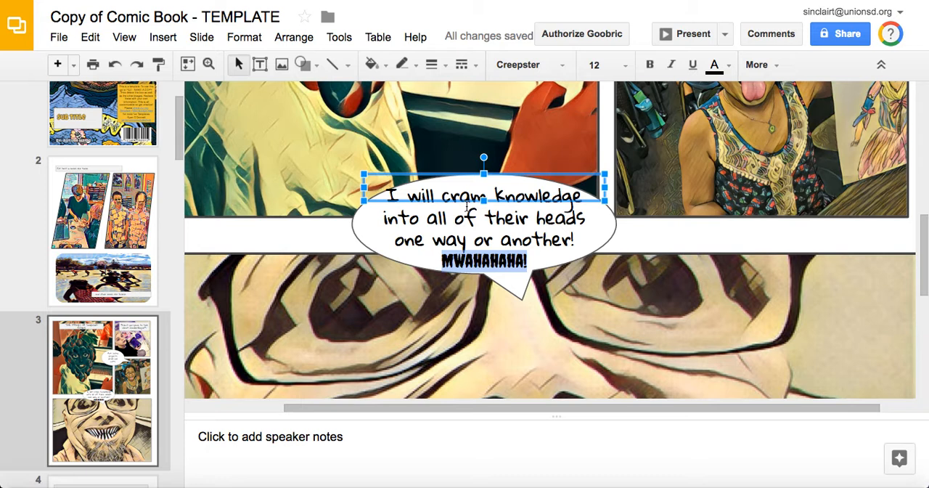
pyautogui.moveTo(305, 244)
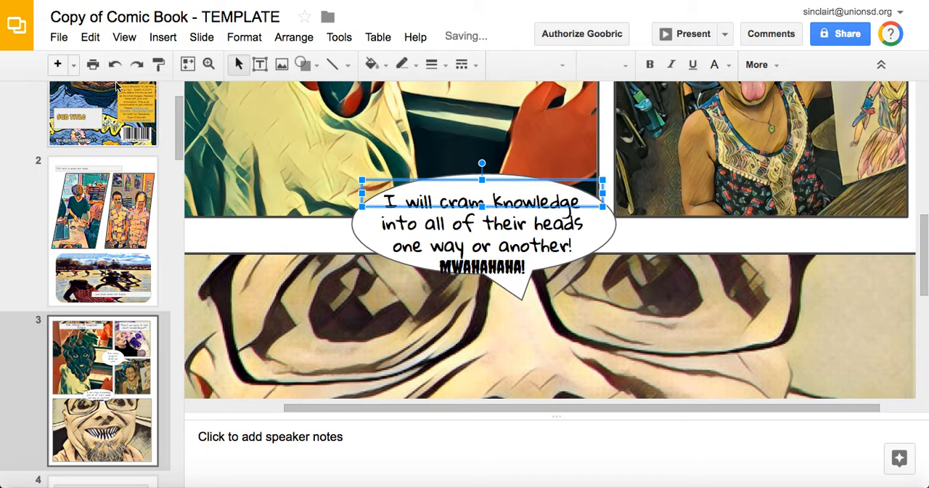
pyautogui.moveTo(297, 3)
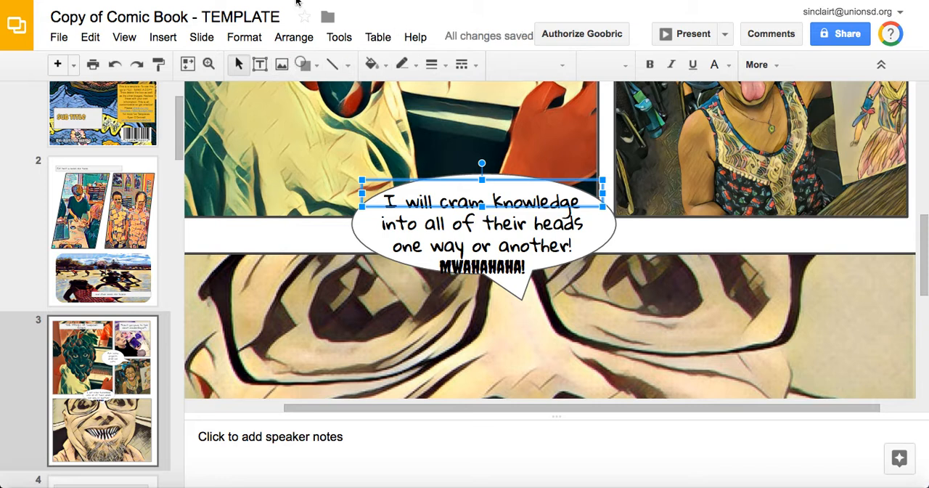